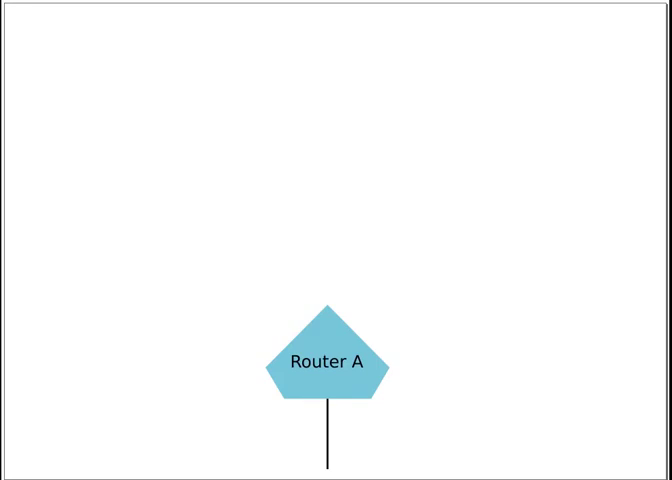
- Advance the animation so Routers B and C link to Router A with Recv nodes attached
click(328, 448)
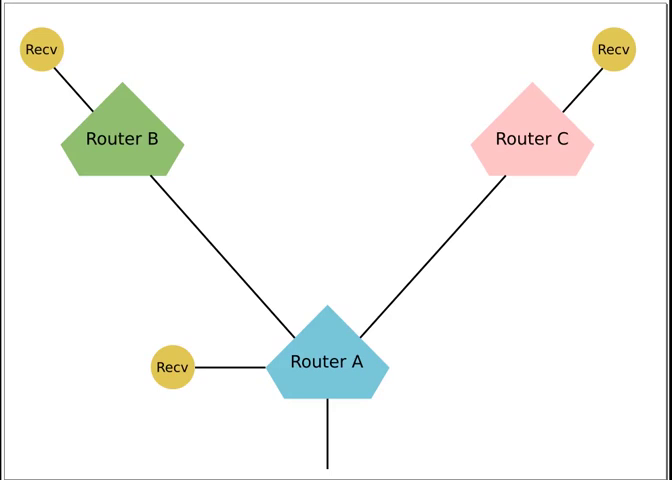
click(328, 364)
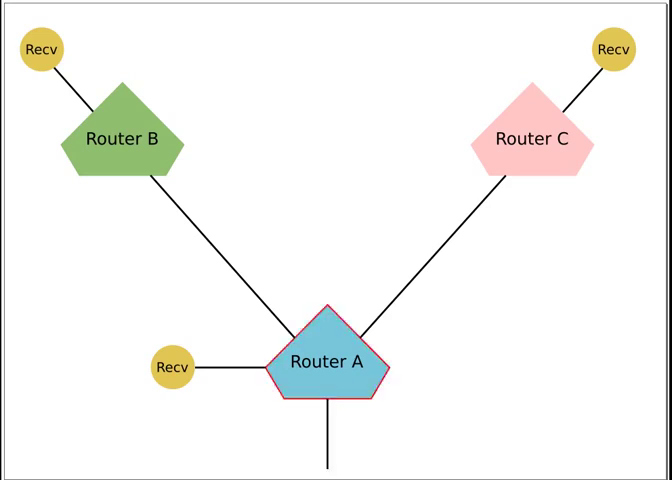